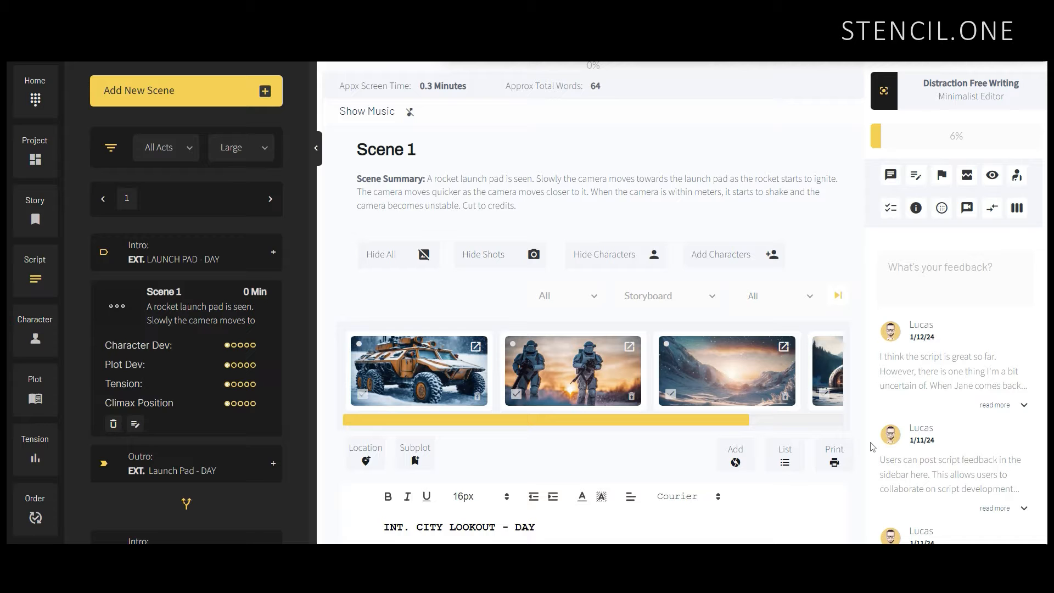
# - Keep the shots filtered to storyboard images and close the enlarged snowy valley image
pyautogui.scroll(-3)
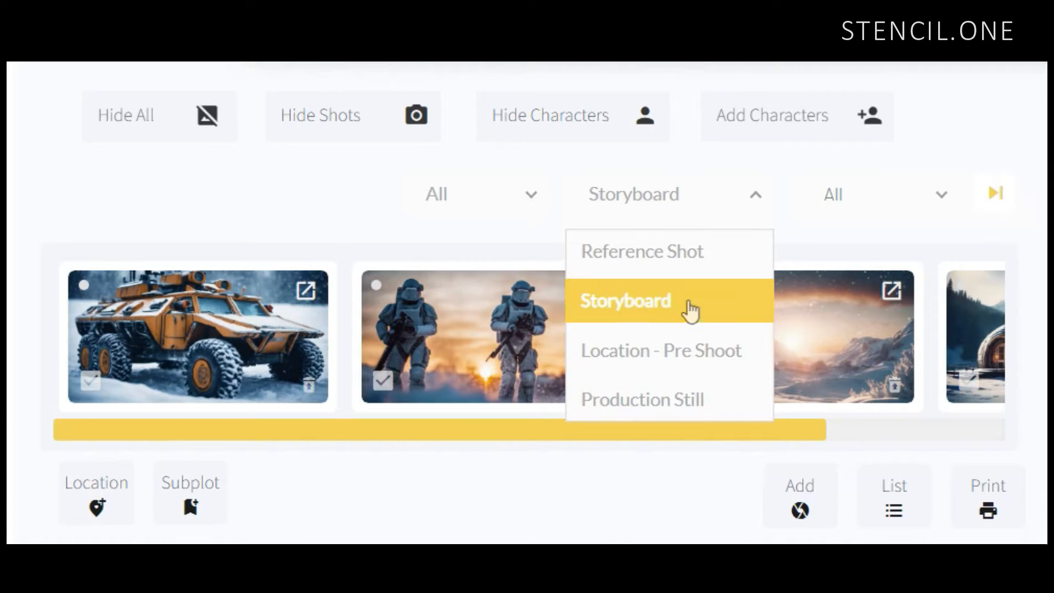
pyautogui.click(623, 300)
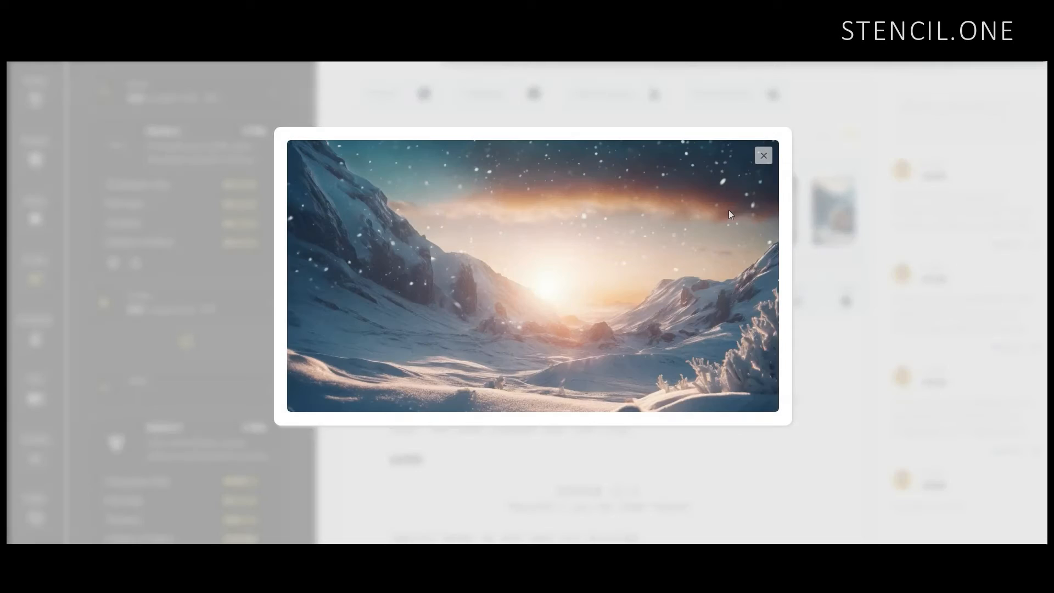
pyautogui.moveTo(801, 309)
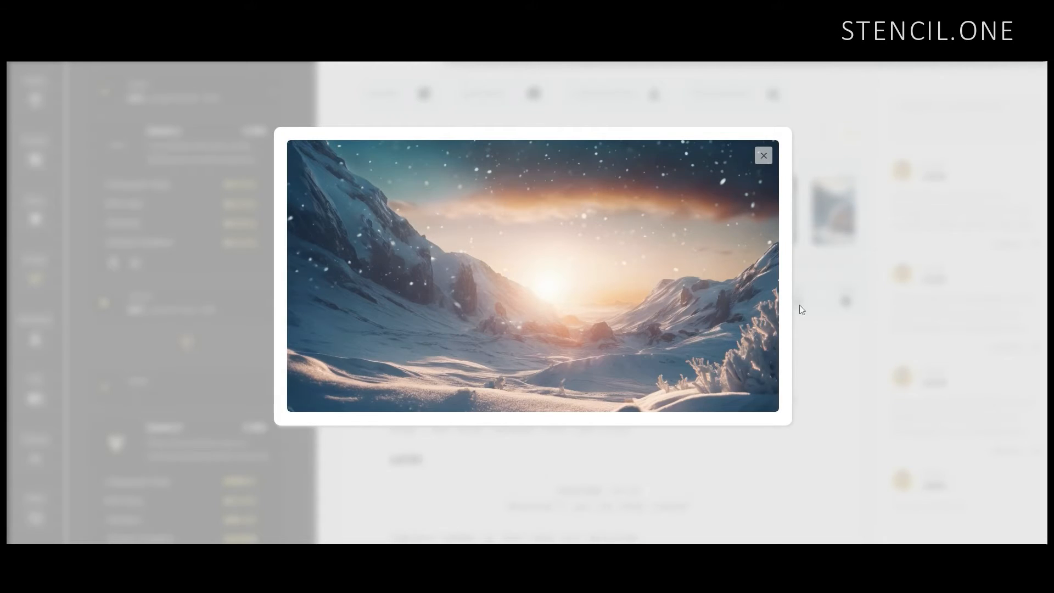
pyautogui.click(764, 155)
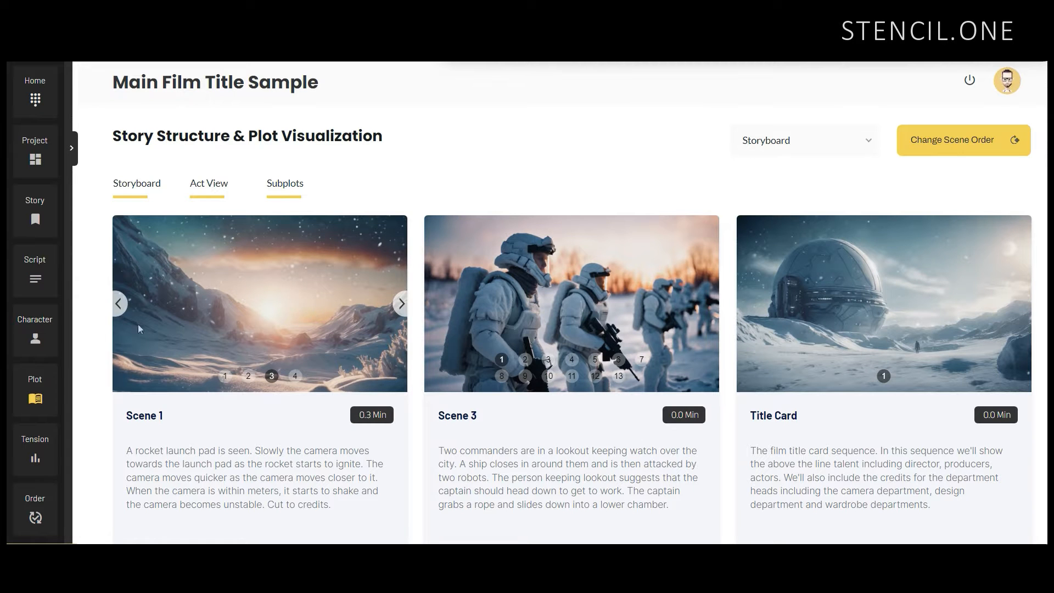
# - Keep the Storyboard image type in Plot Visualization and browse Scene 1's images
pyautogui.click(118, 303)
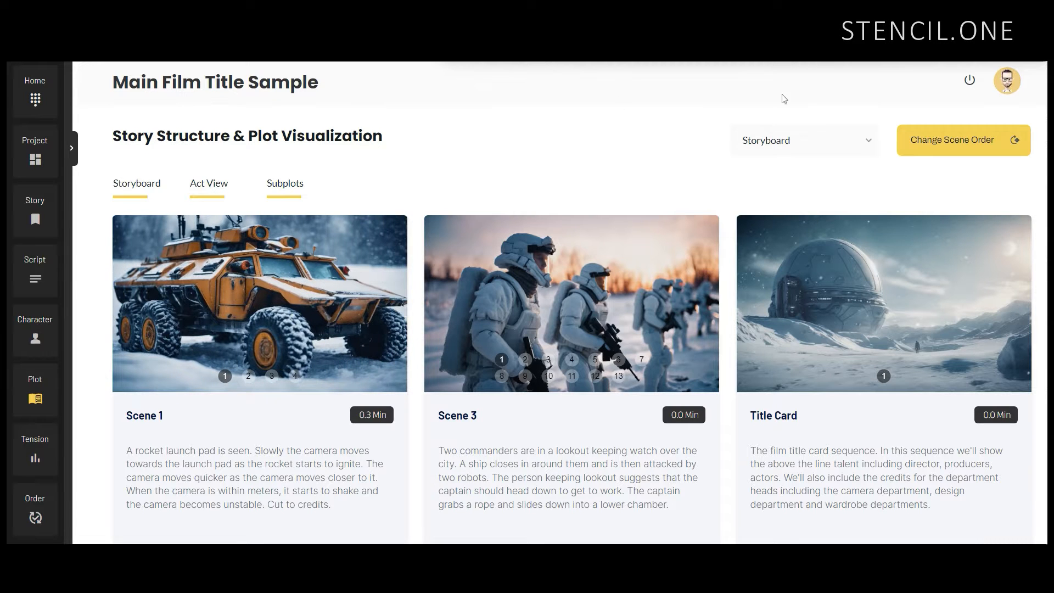
pyautogui.click(802, 140)
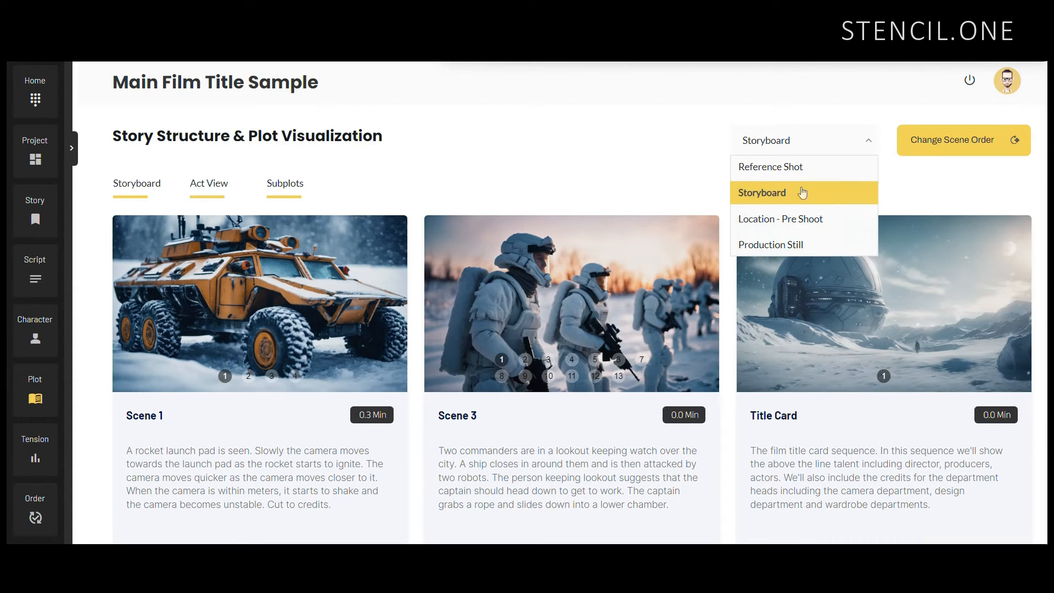
pyautogui.click(761, 192)
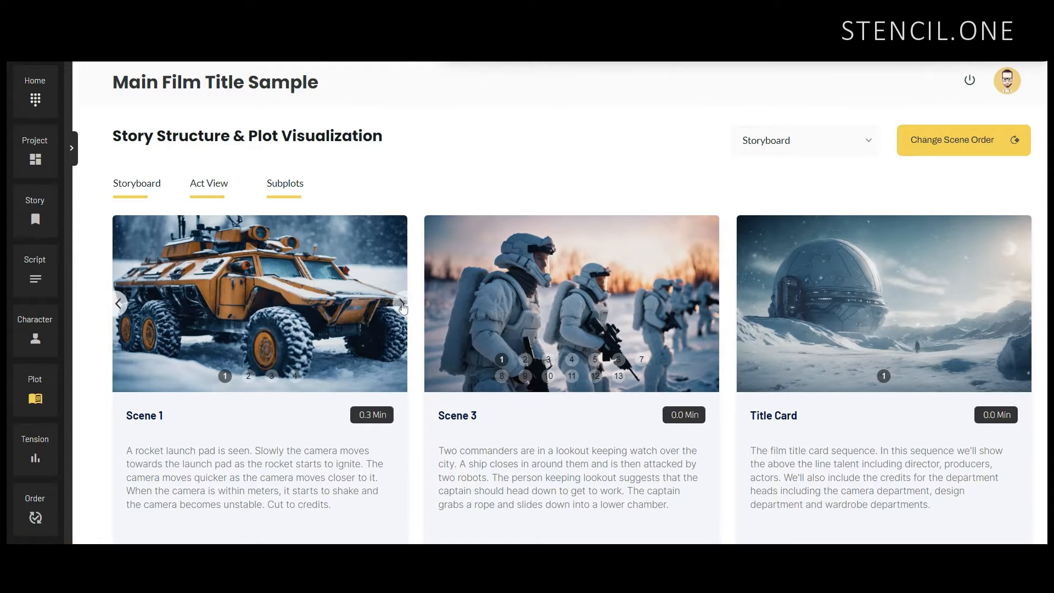
pyautogui.click(402, 303)
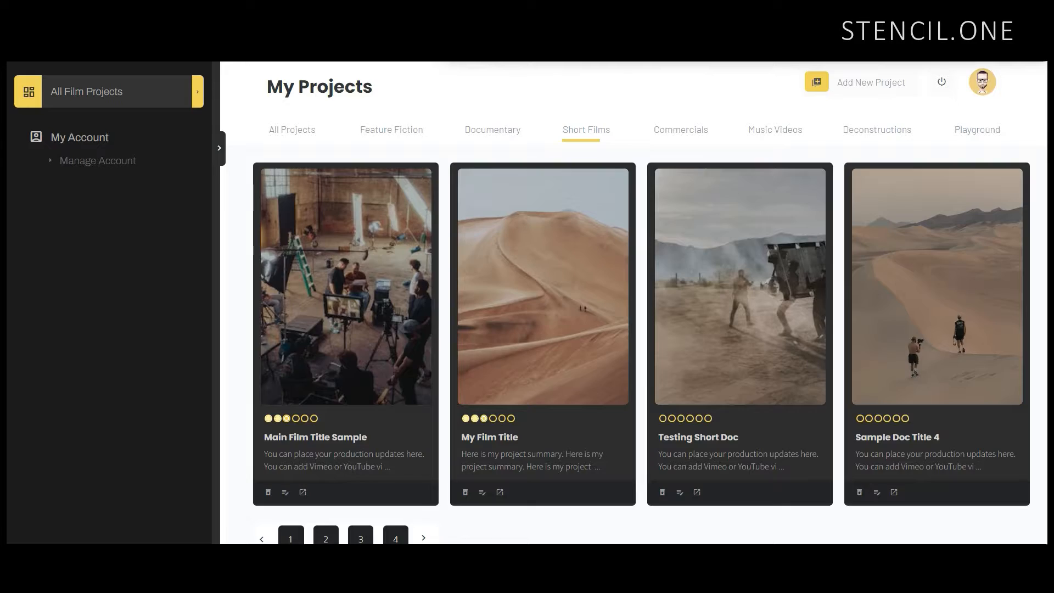
pyautogui.moveTo(308, 300)
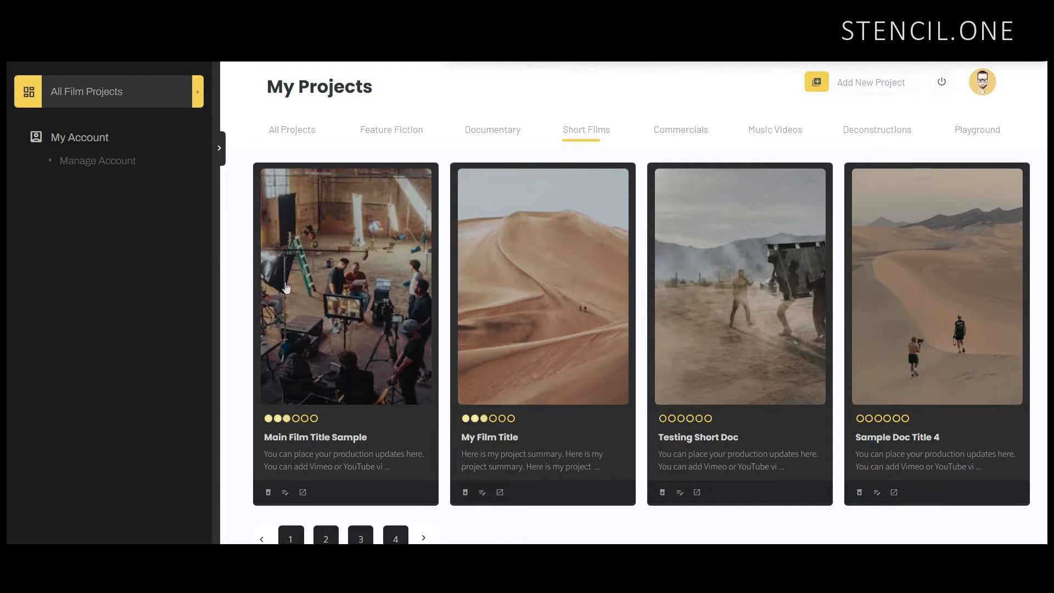
# - Open the Main Film Title Sample card under Short Films
pyautogui.click(344, 285)
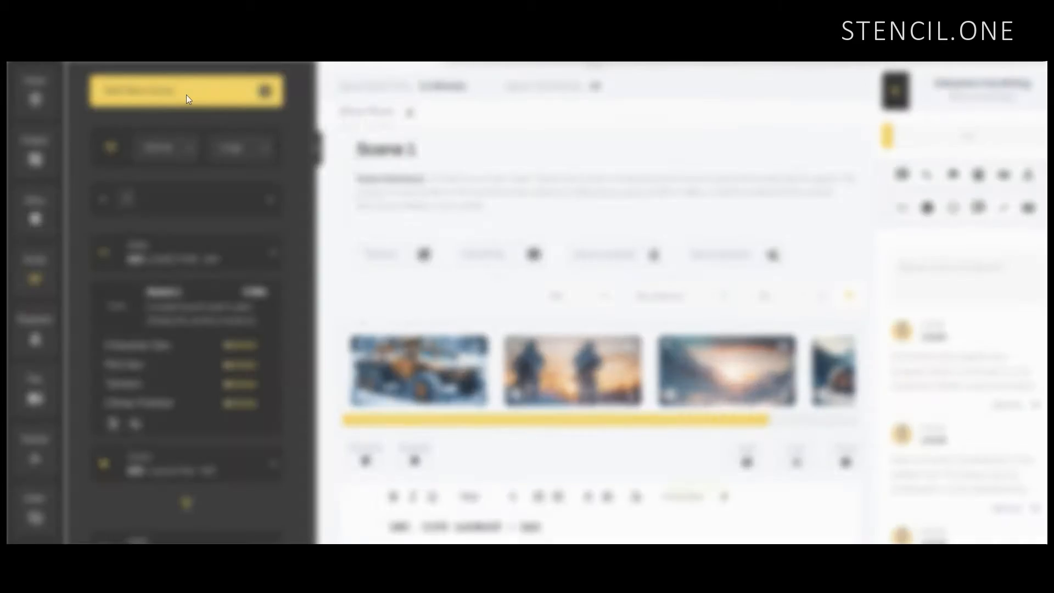
pyautogui.click(185, 90)
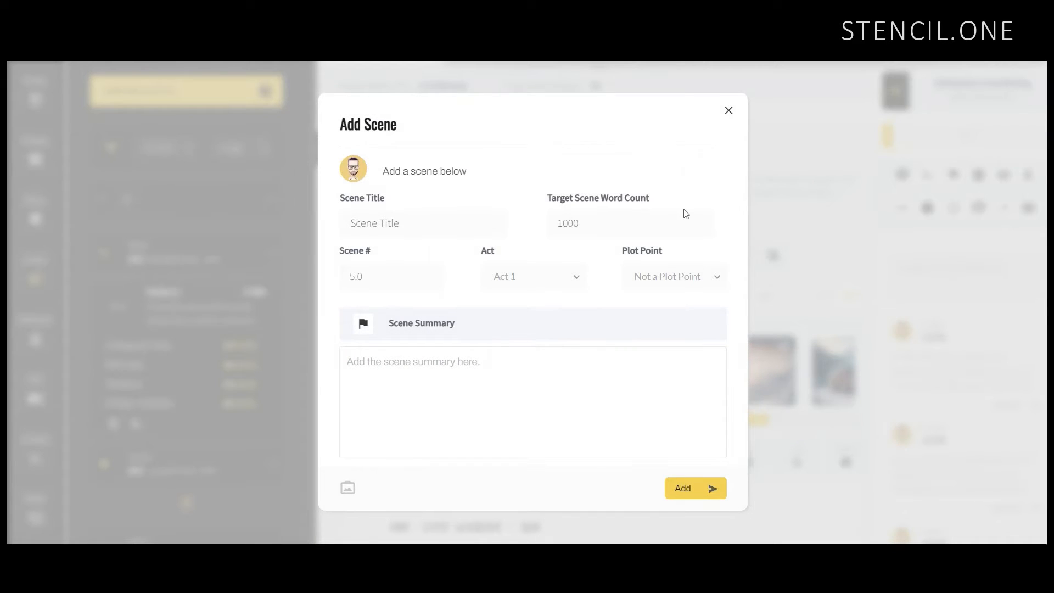
pyautogui.click(727, 110)
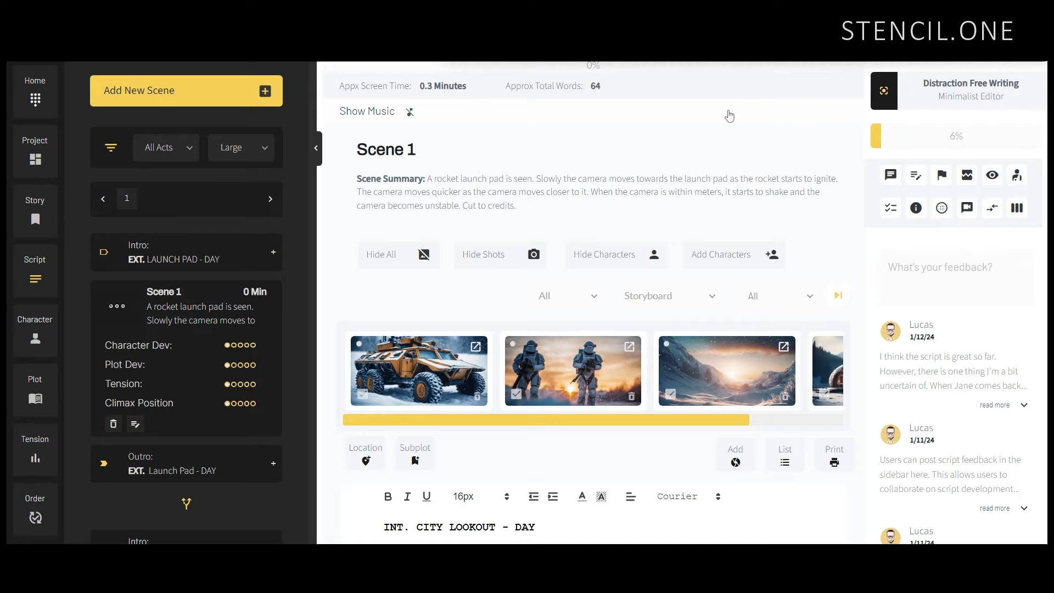
pyautogui.moveTo(704, 278)
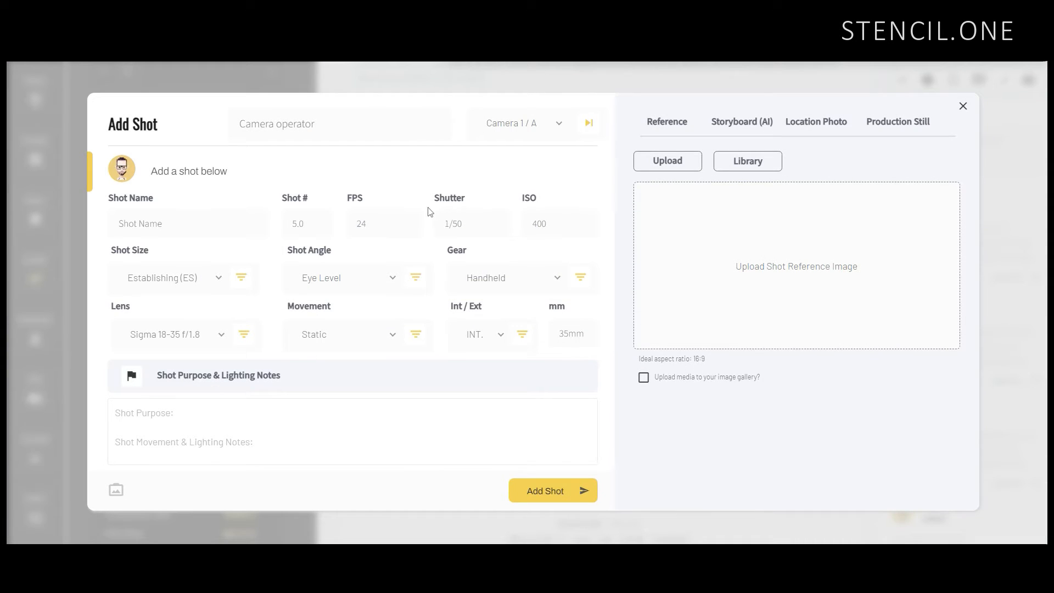
# - Open the Add Shot form and start on the Shot Name field
pyautogui.click(187, 223)
pyautogui.write('Name')
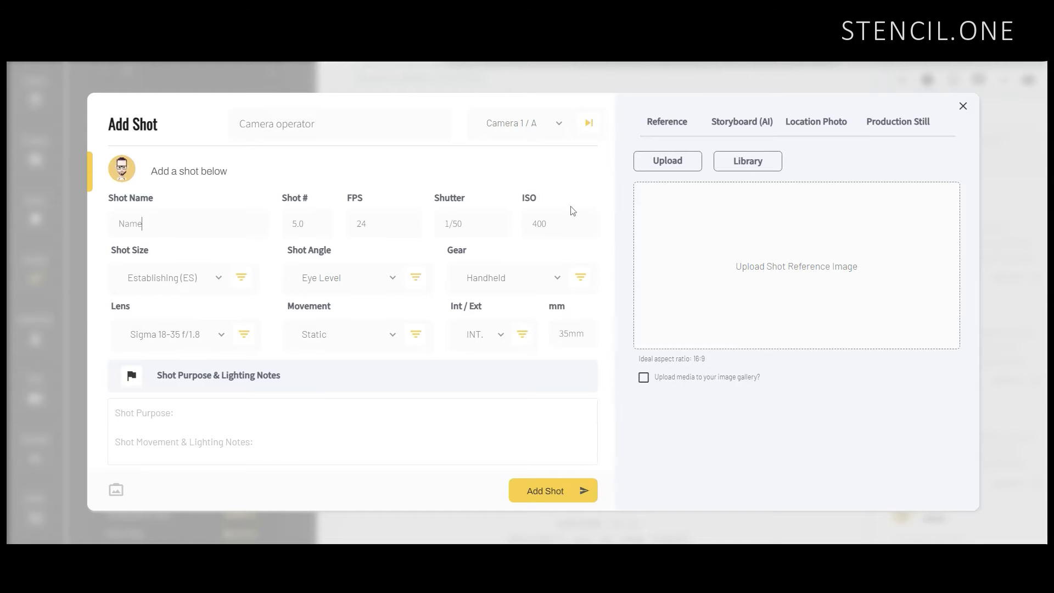
pyautogui.moveTo(617, 222)
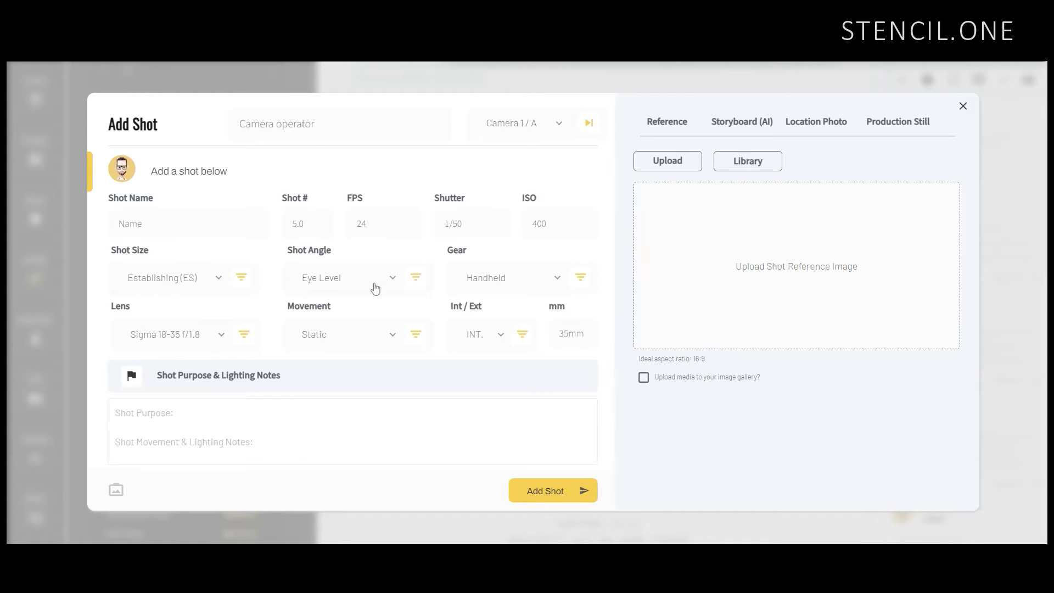
pyautogui.click(345, 278)
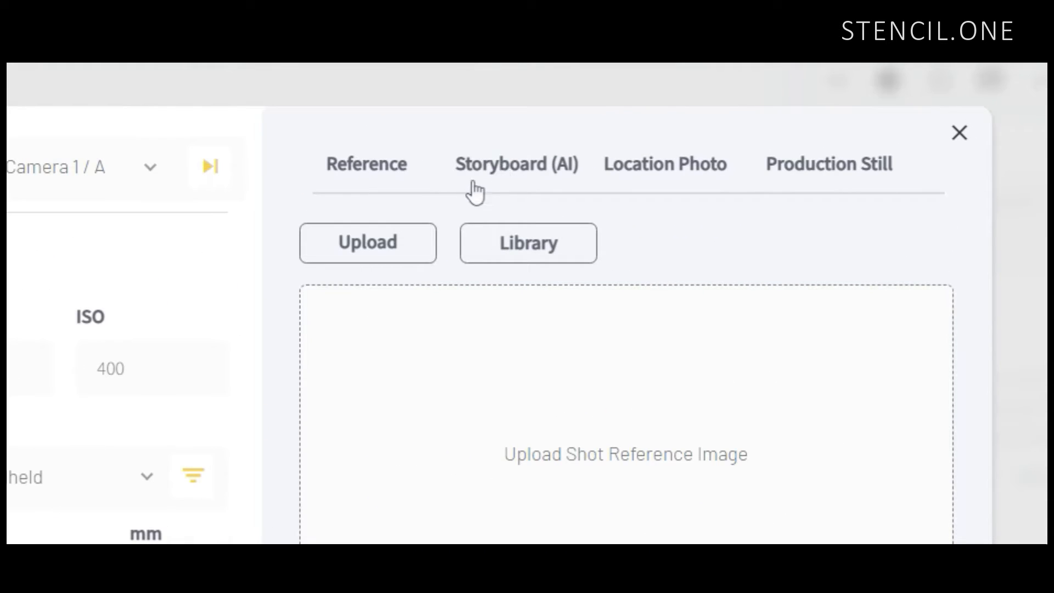
# - Switch to AI generation and enter a prompt for a sci-fi winter planet at sunset
pyautogui.click(516, 164)
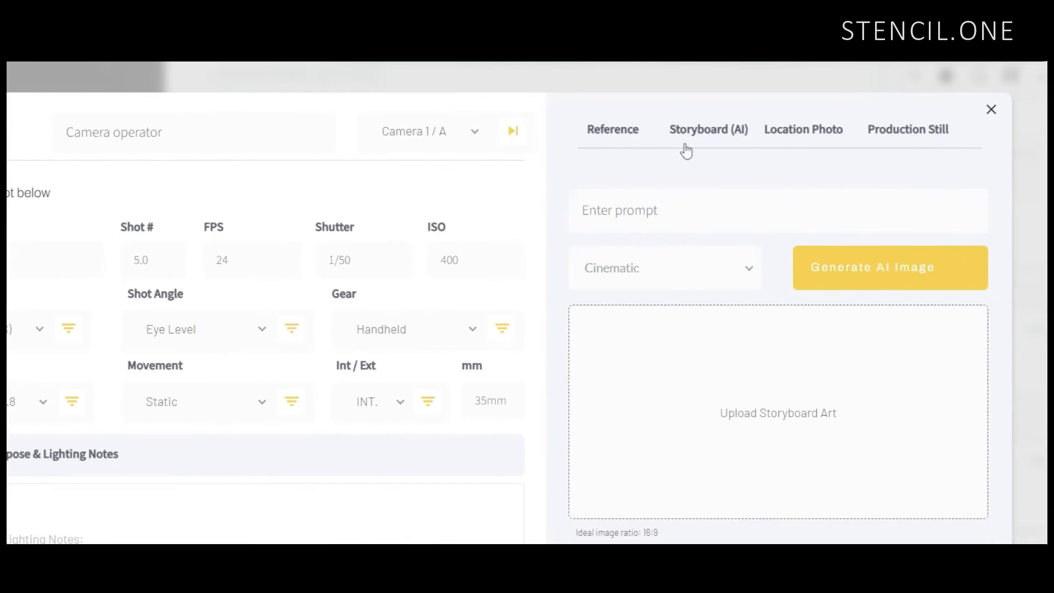
pyautogui.write('Sci fi')
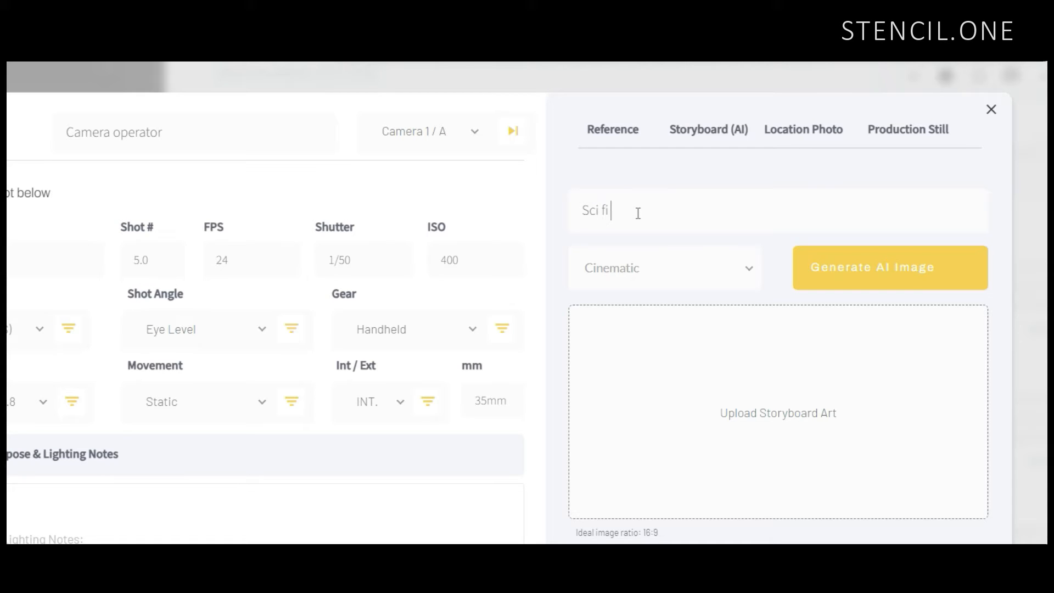
pyautogui.write('winter planet a')
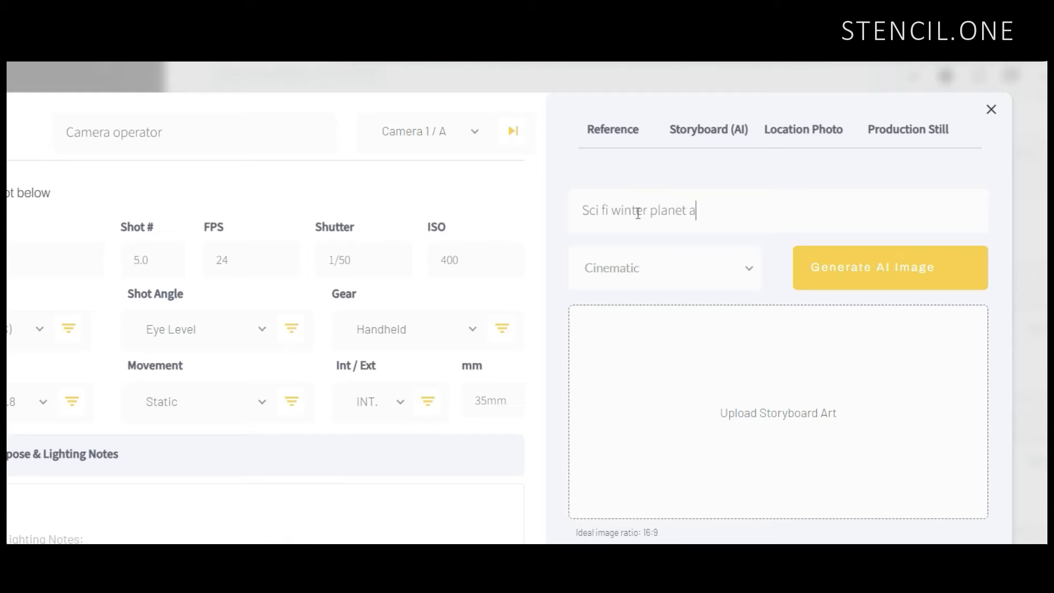
pyautogui.write('t sunset')
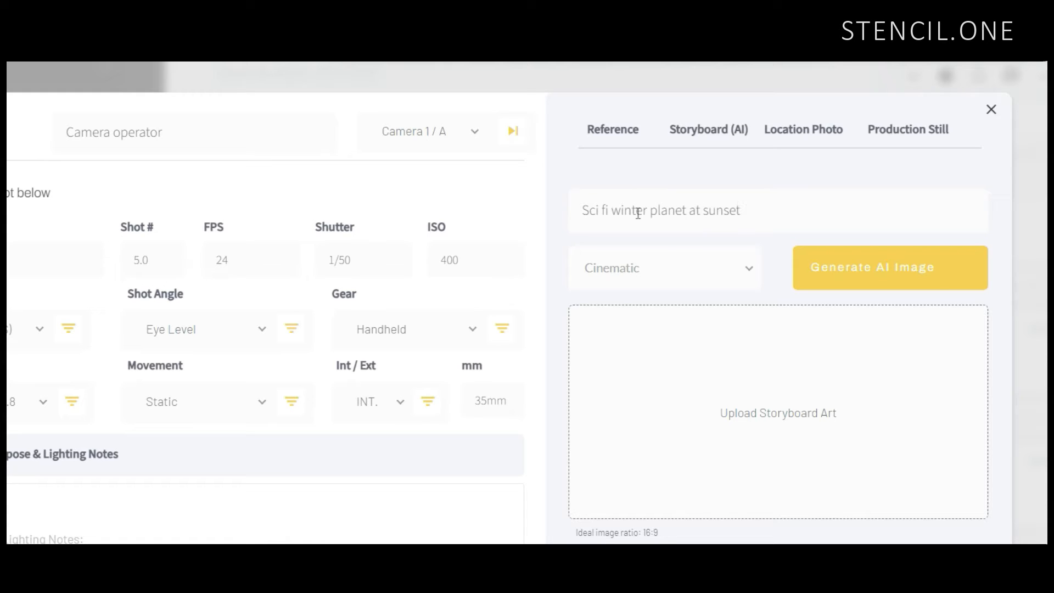
# - Keep the Cinematic style and generate the AI storyboard image
pyautogui.click(662, 268)
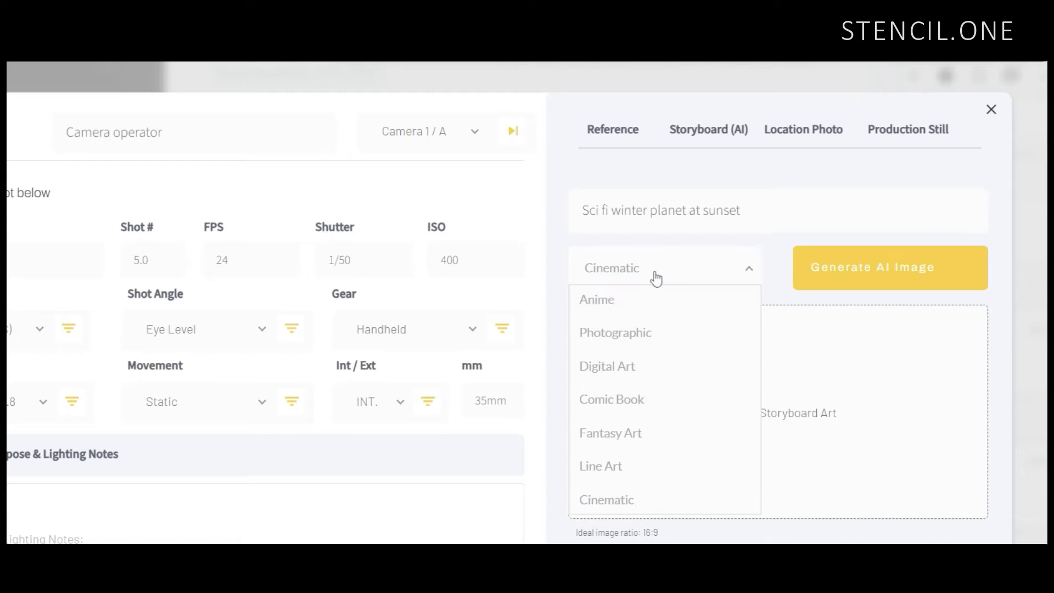
pyautogui.moveTo(629, 499)
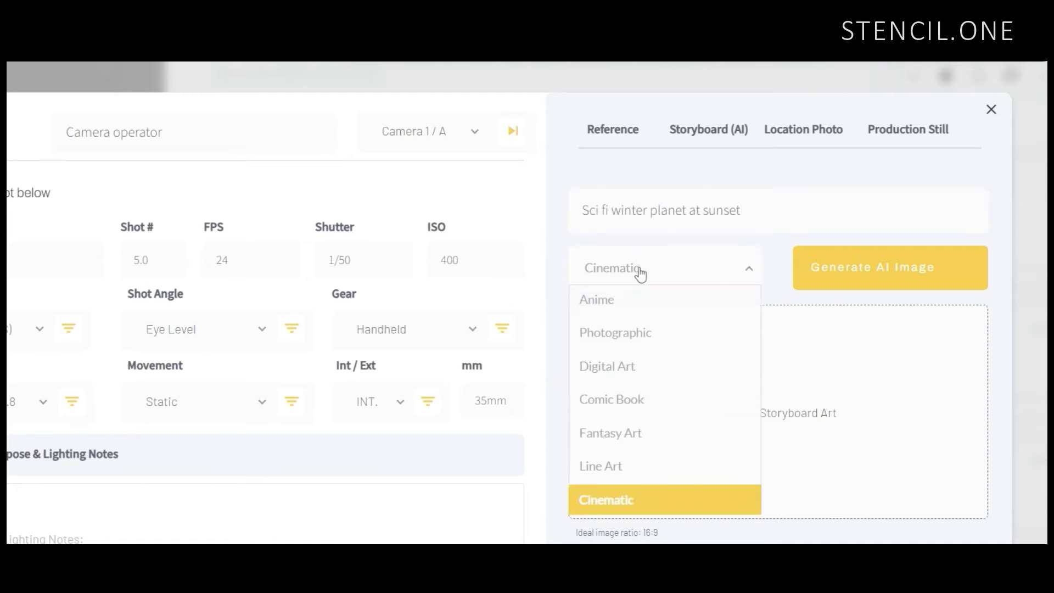
pyautogui.moveTo(626, 455)
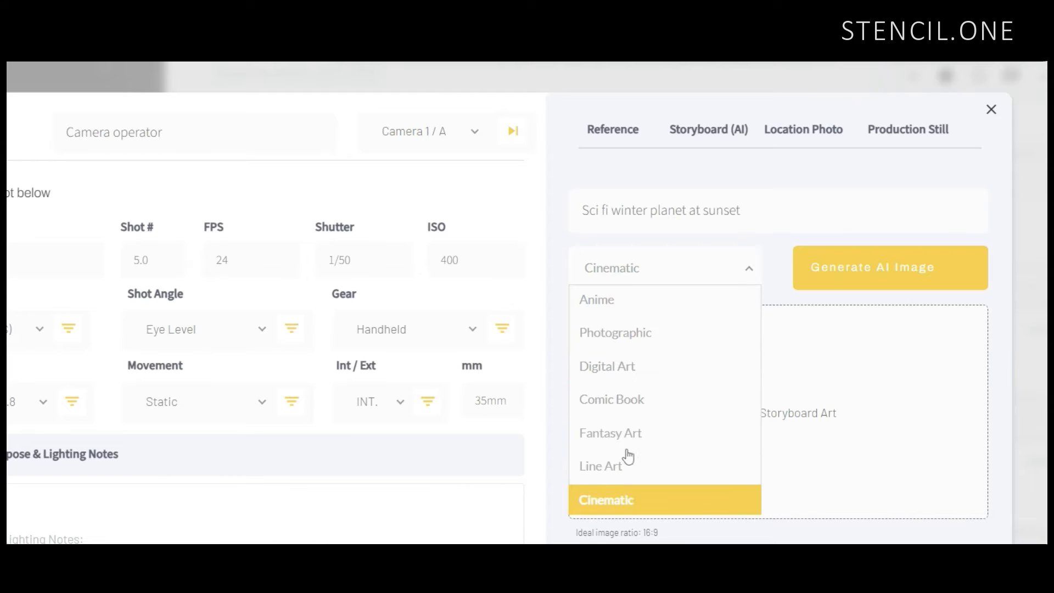
pyautogui.click(870, 268)
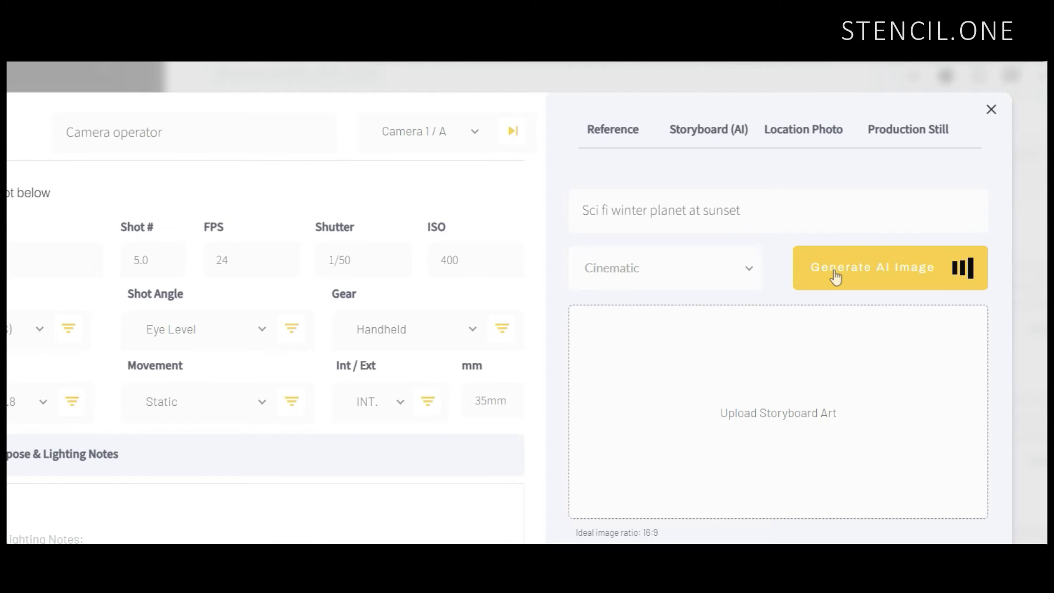
pyautogui.click(661, 267)
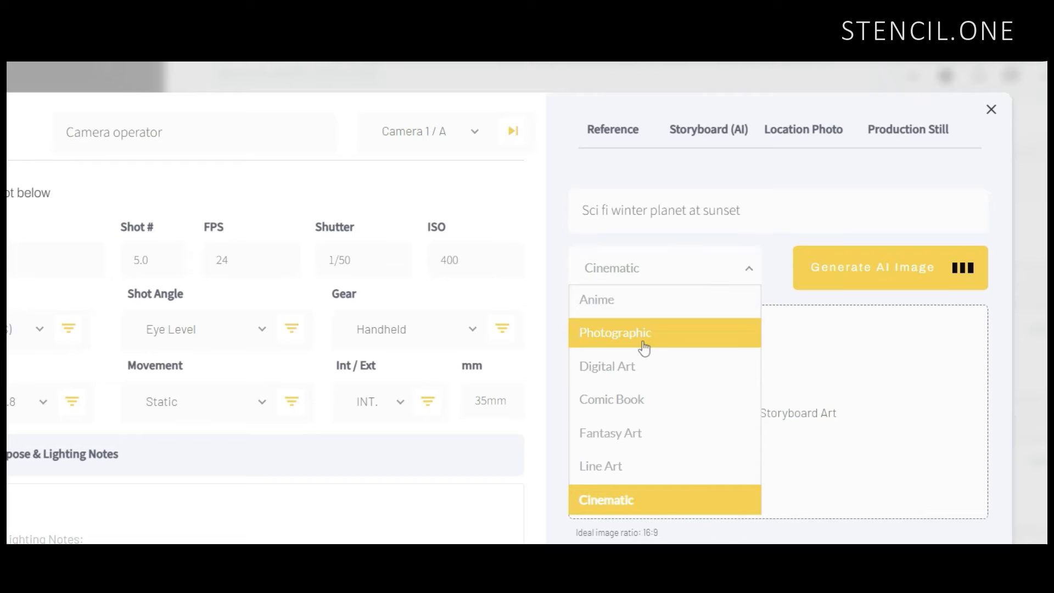
pyautogui.moveTo(609, 466)
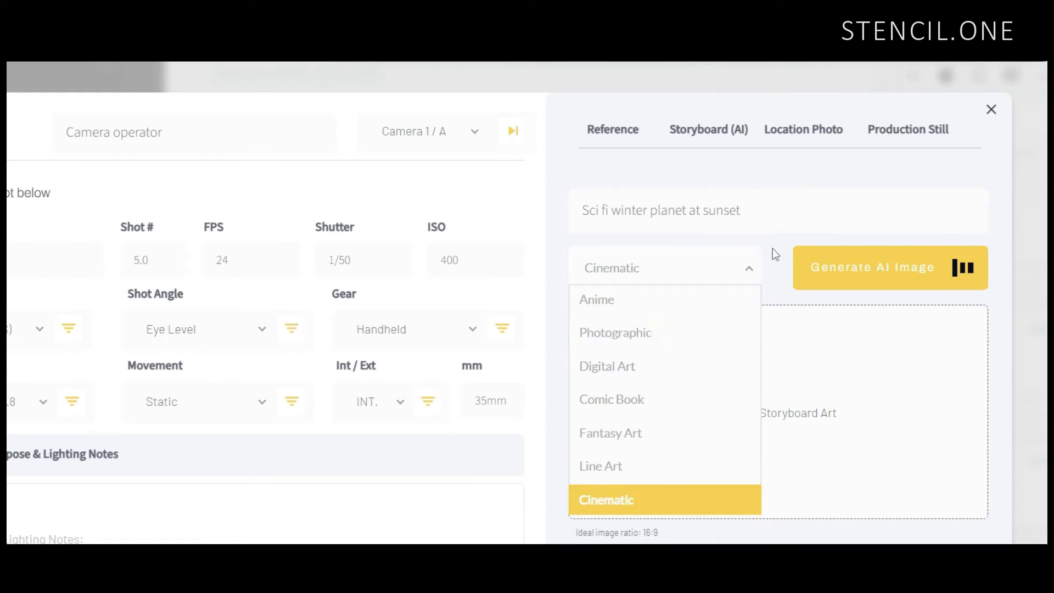
pyautogui.click(605, 499)
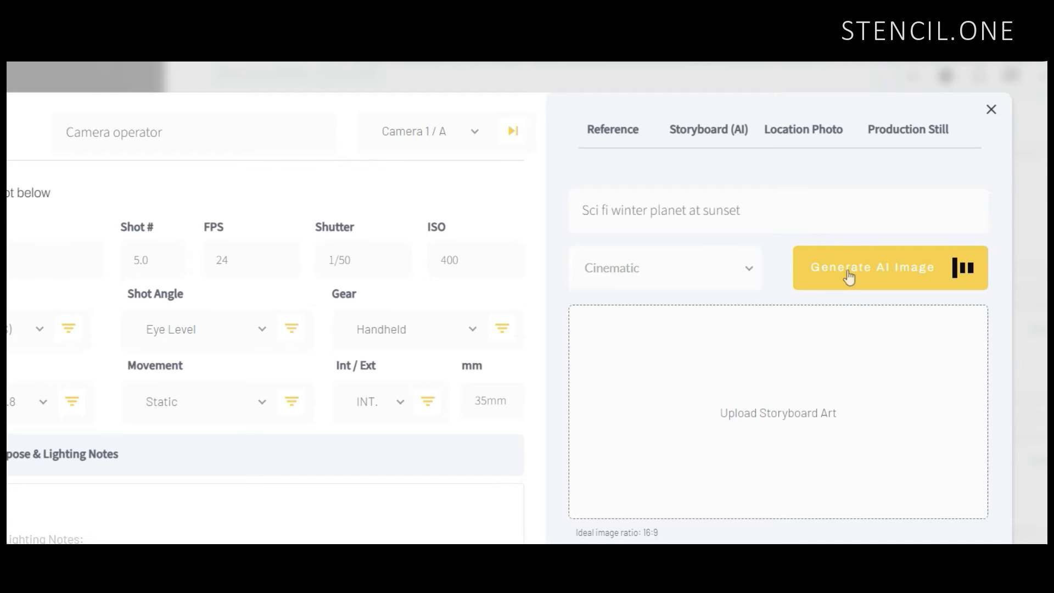
pyautogui.click(871, 267)
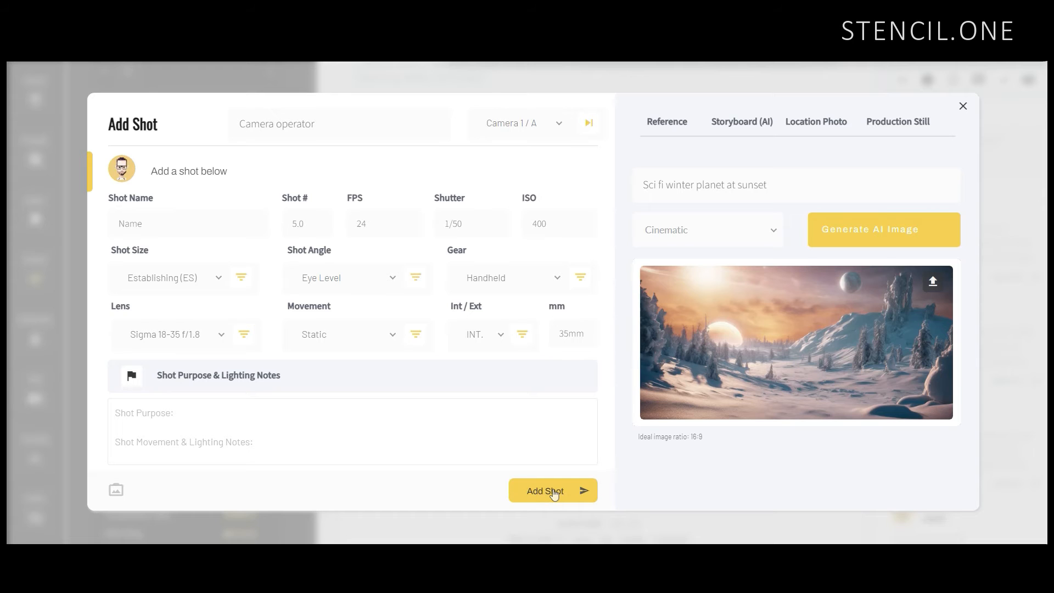
# - Save the shot, then preview and close its winter planet thumbnail in the strip
pyautogui.click(551, 490)
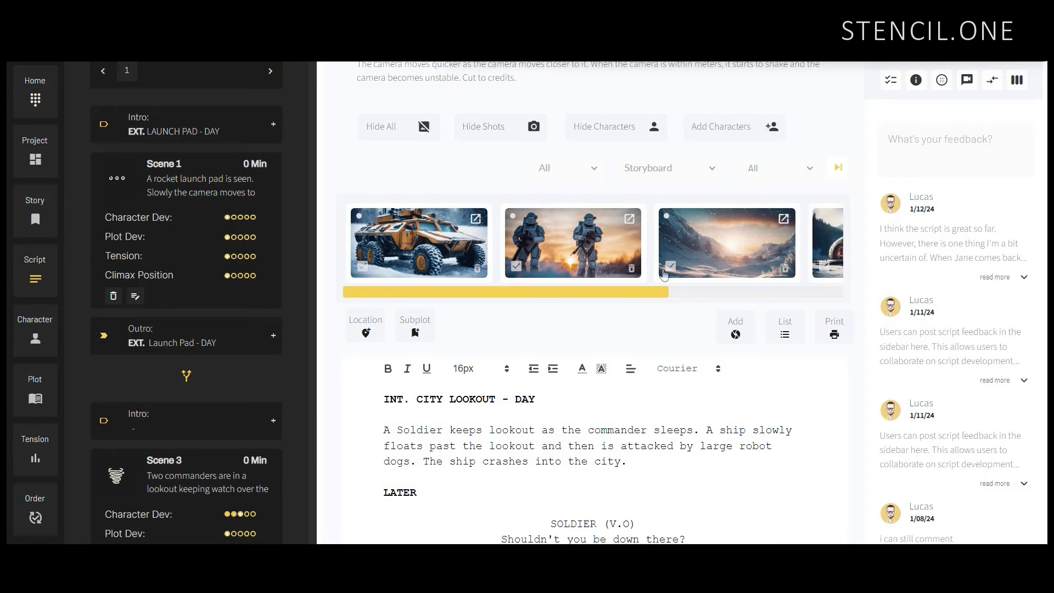
pyautogui.hscroll(3)
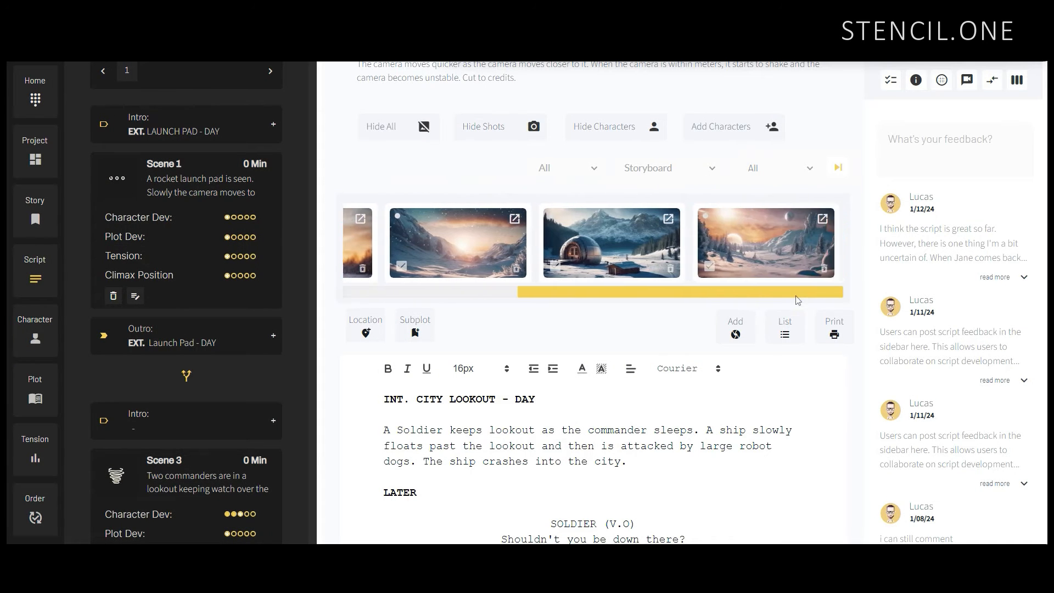
pyautogui.moveTo(762, 242)
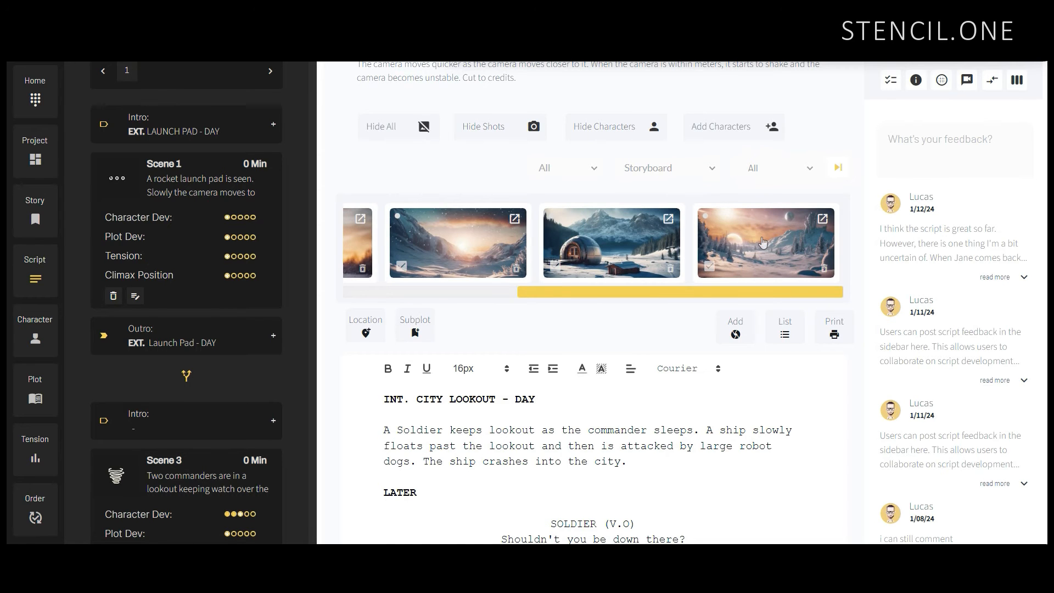
pyautogui.click(821, 218)
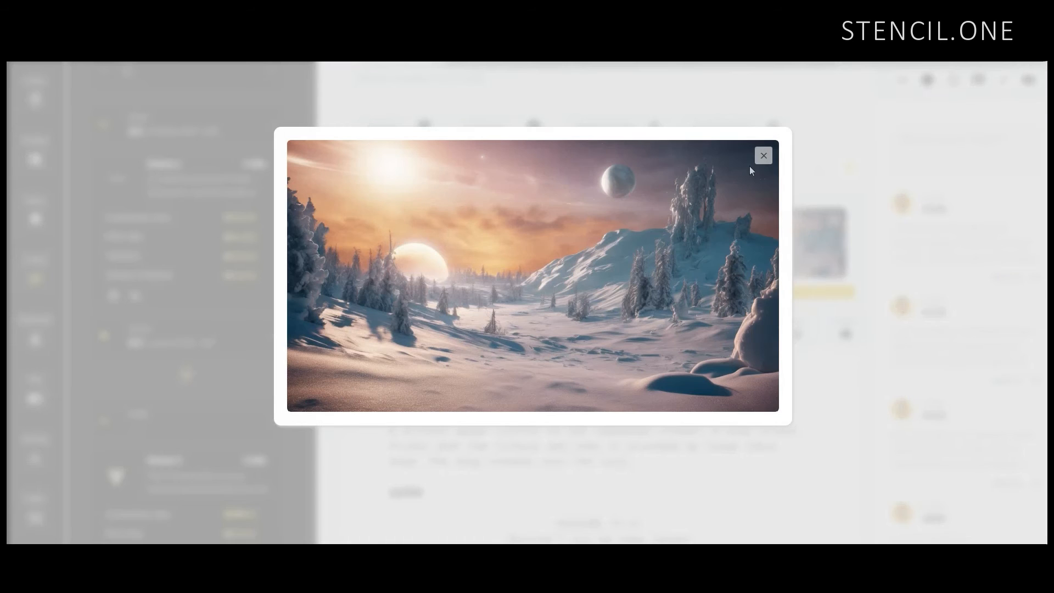
pyautogui.click(762, 156)
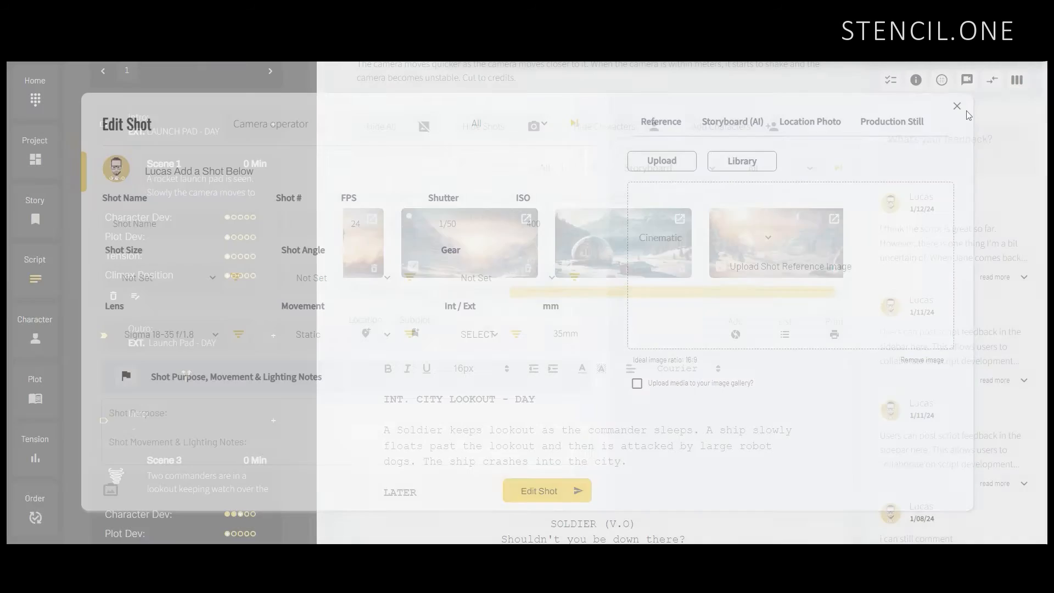
# - Show Storyboard images on the Plot page and page through Scene 1's carousel
pyautogui.click(957, 106)
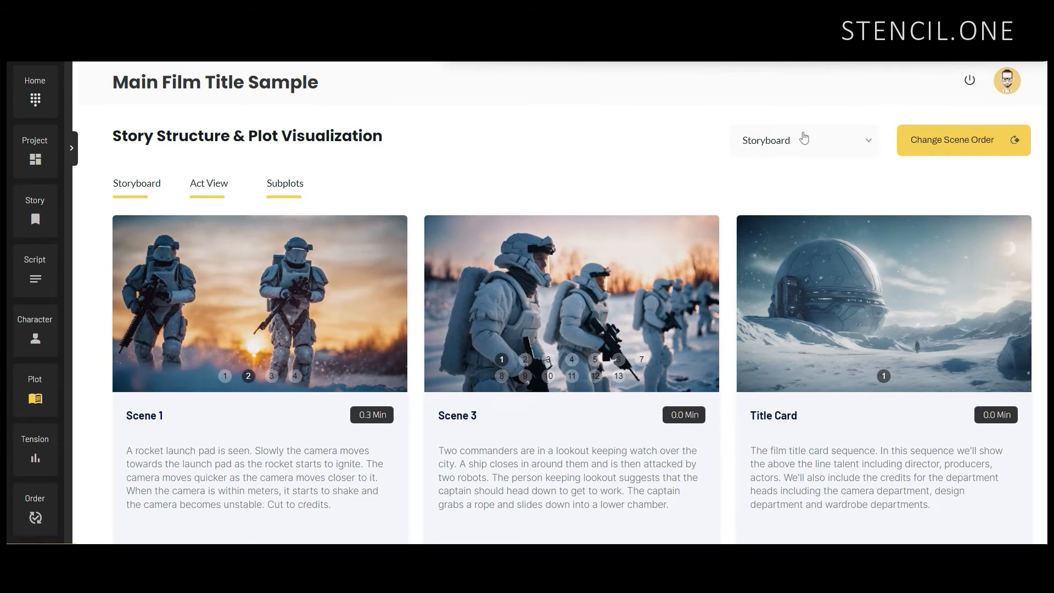
pyautogui.click(803, 140)
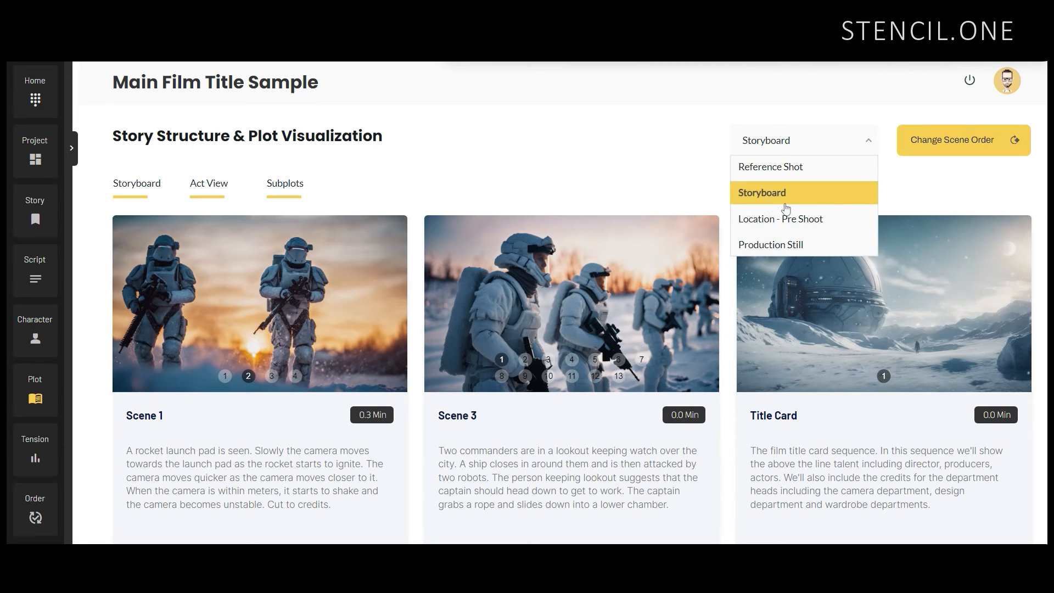
pyautogui.click(761, 192)
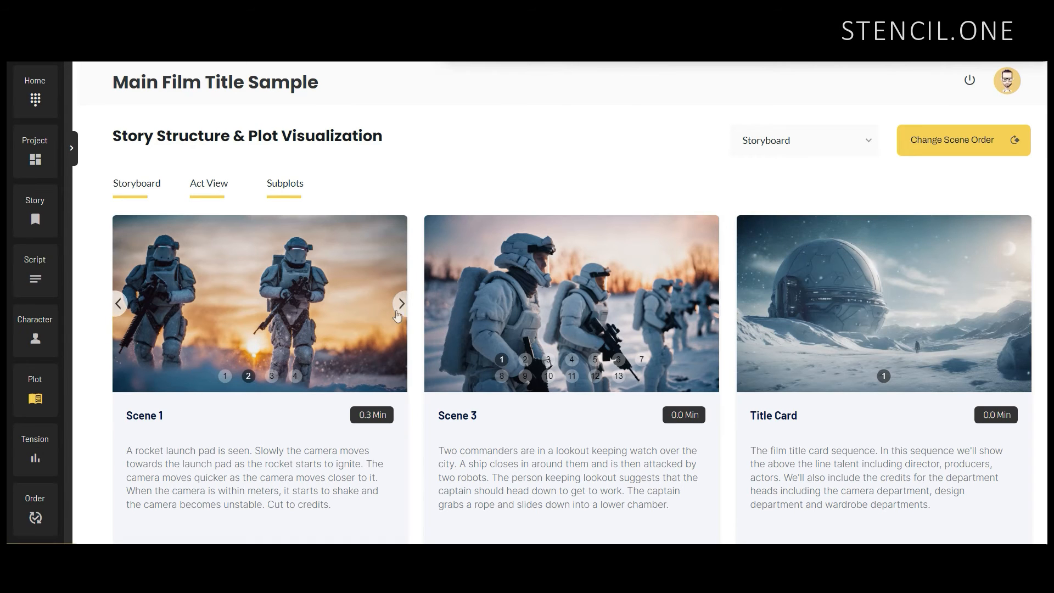
pyautogui.click(401, 303)
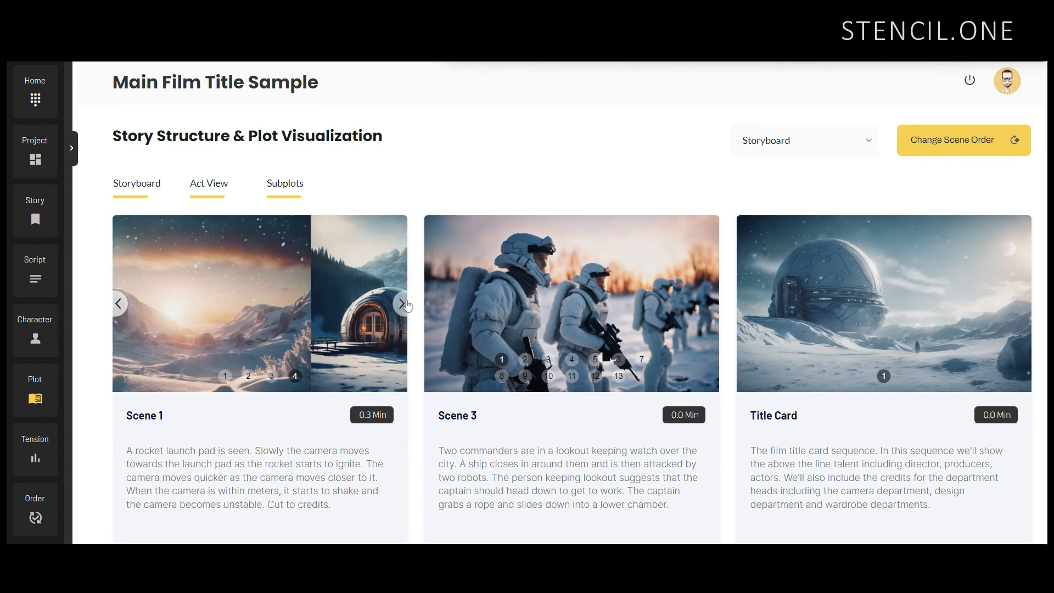
pyautogui.click(402, 303)
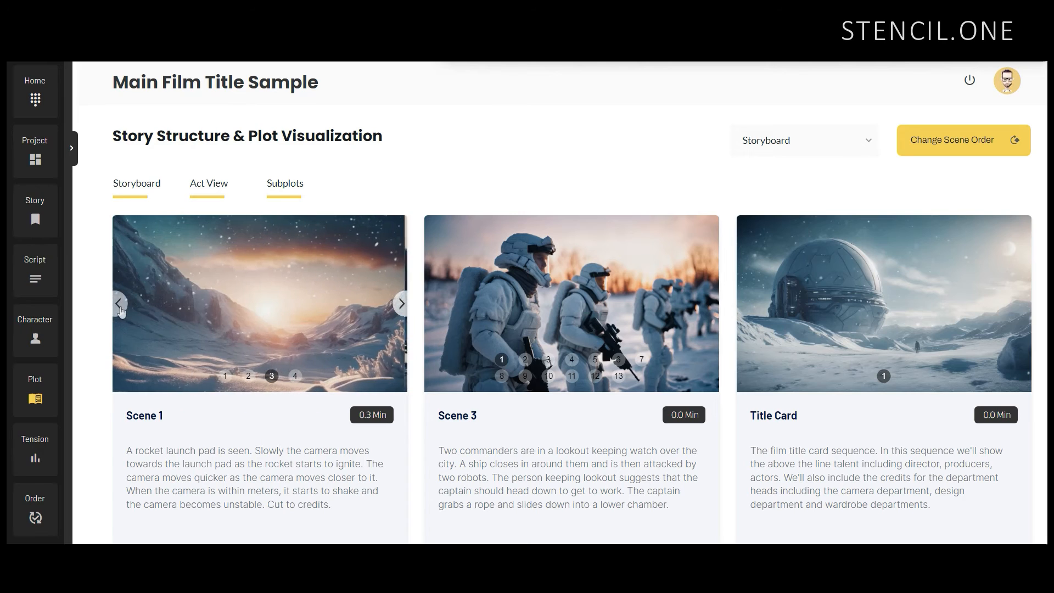
pyautogui.click(401, 303)
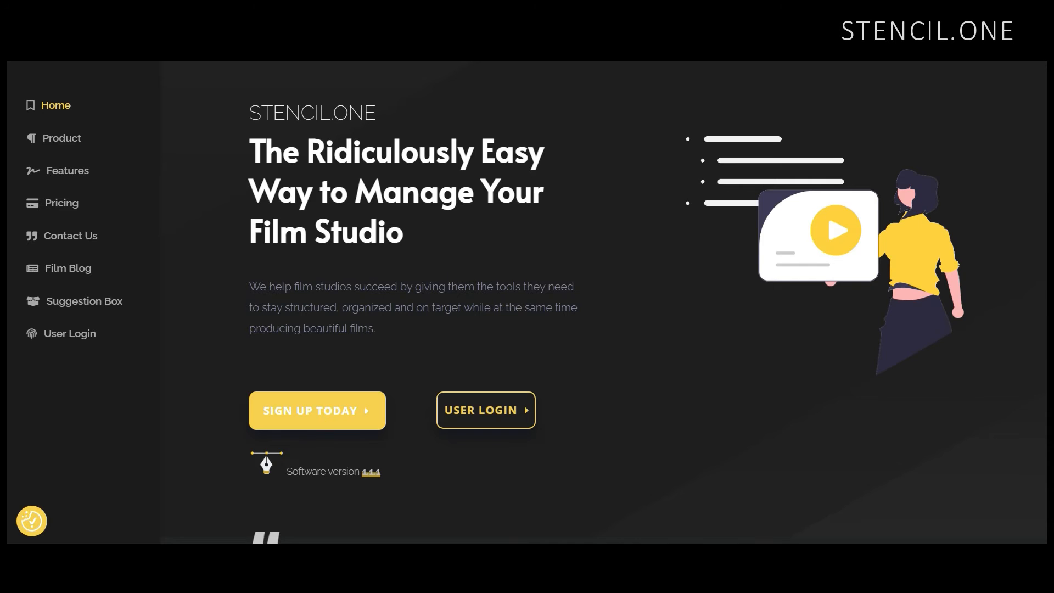
# - Scroll through the Stencil.one homepage feature sections and back up
pyautogui.scroll(-3)
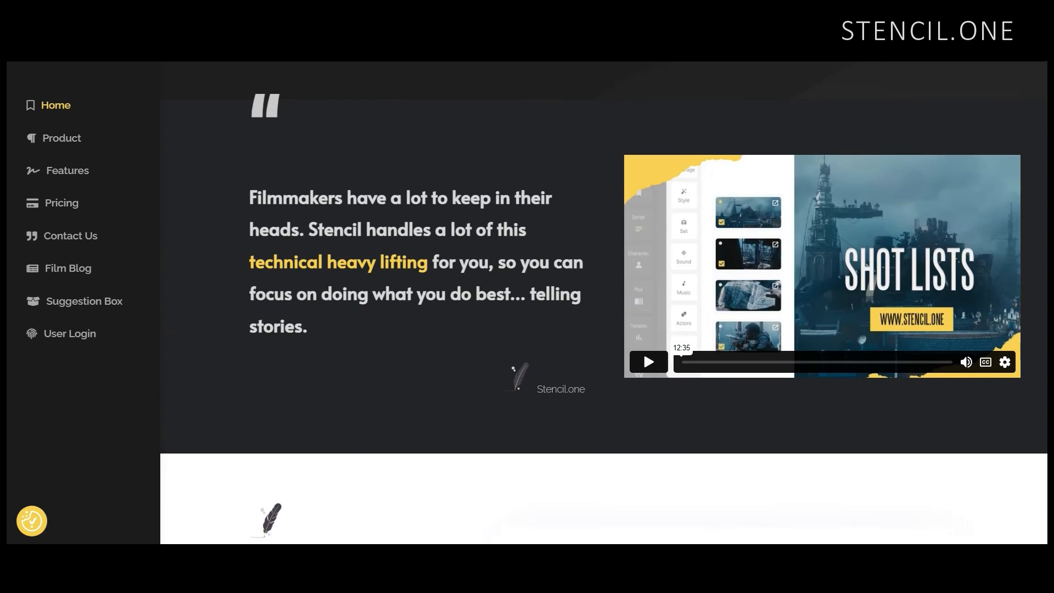
pyautogui.scroll(-3)
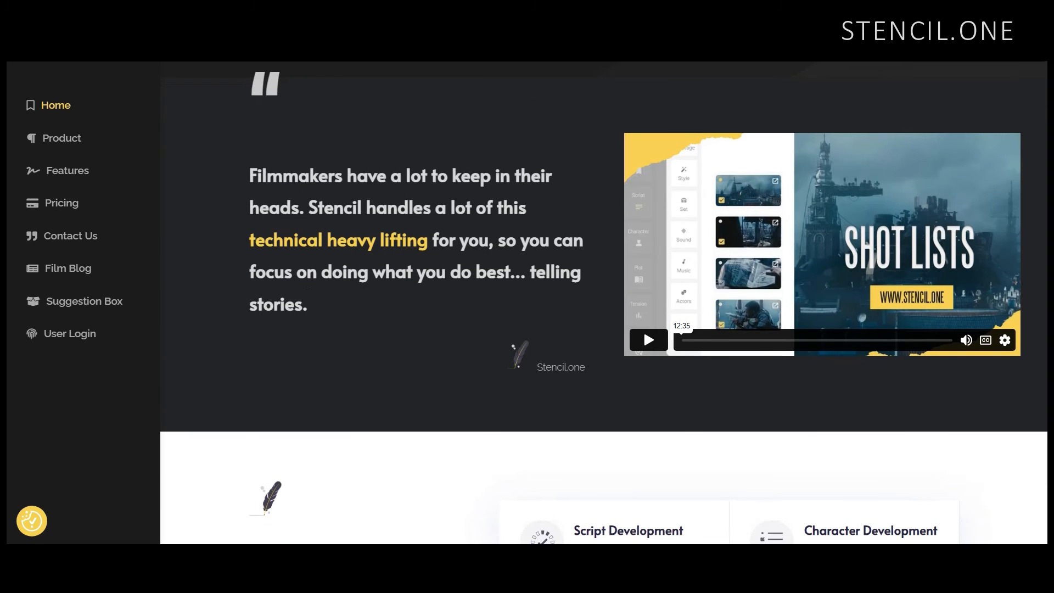
pyautogui.scroll(-3)
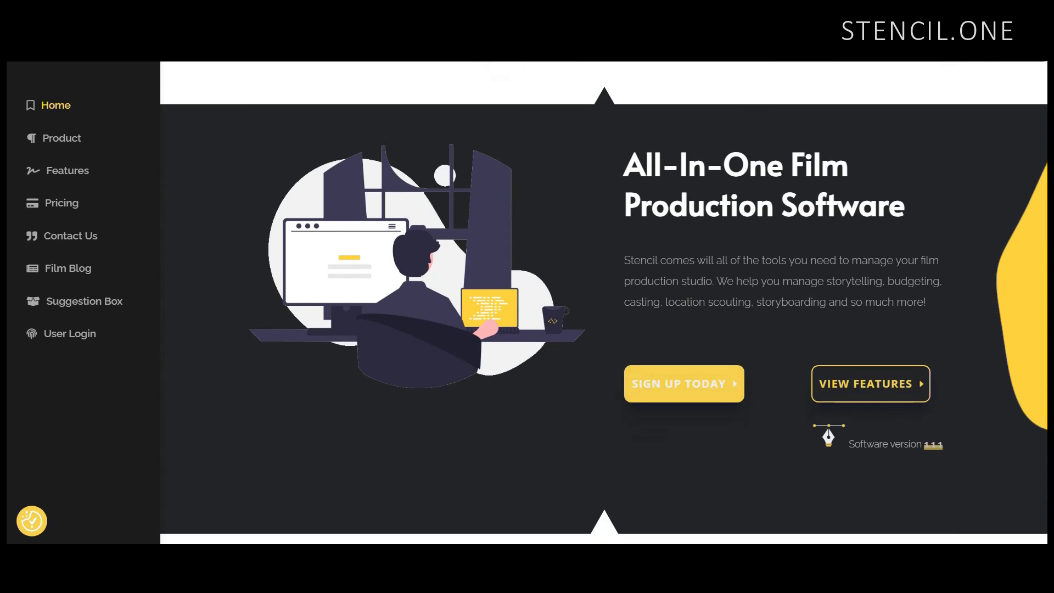
pyautogui.scroll(-3)
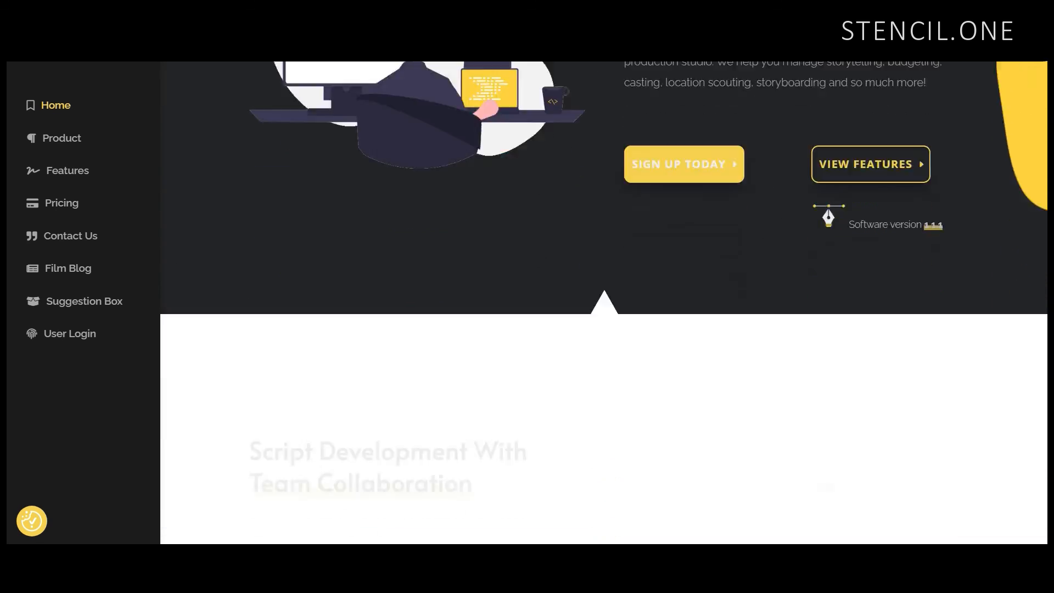
pyautogui.scroll(-3)
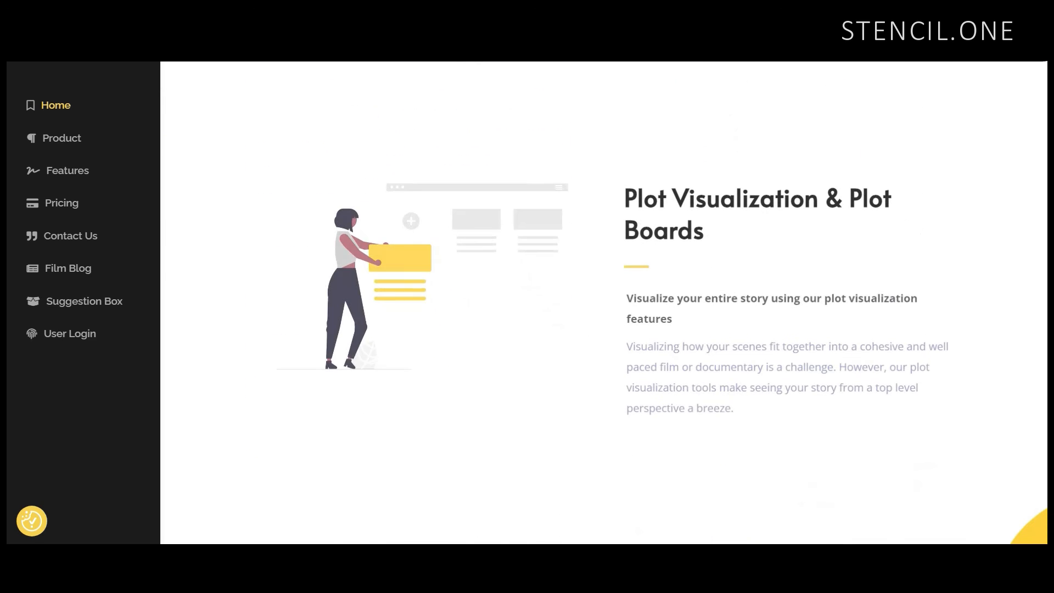
pyautogui.scroll(-3)
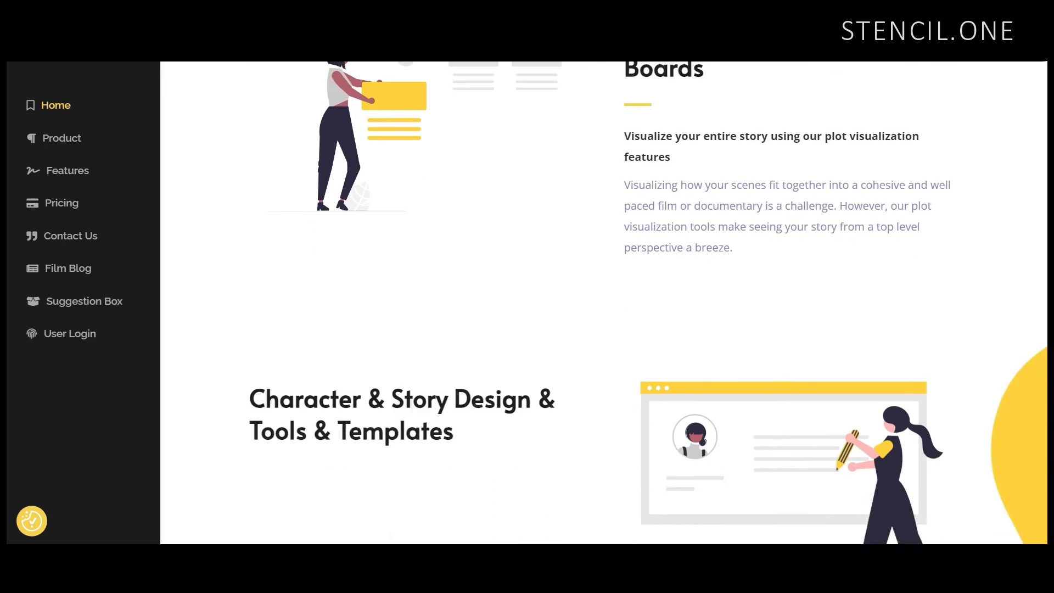
pyautogui.scroll(-3)
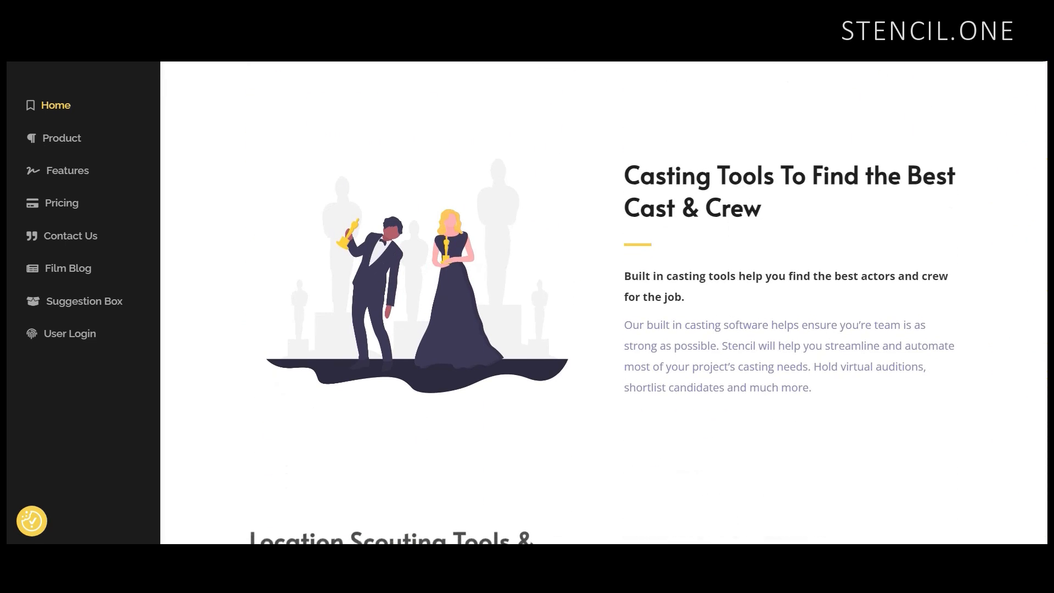
pyautogui.scroll(-3)
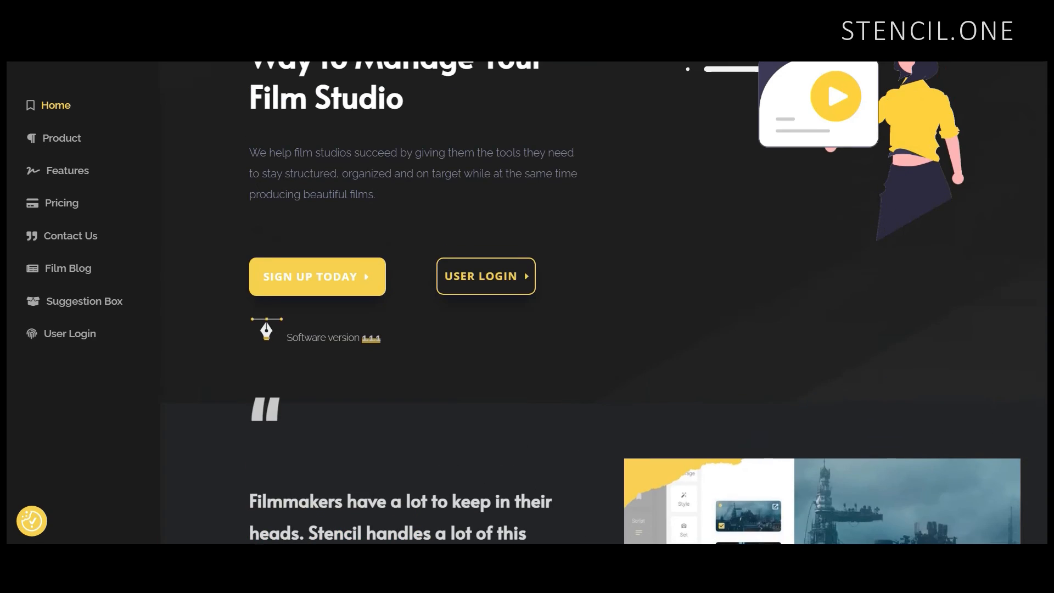
pyautogui.scroll(3)
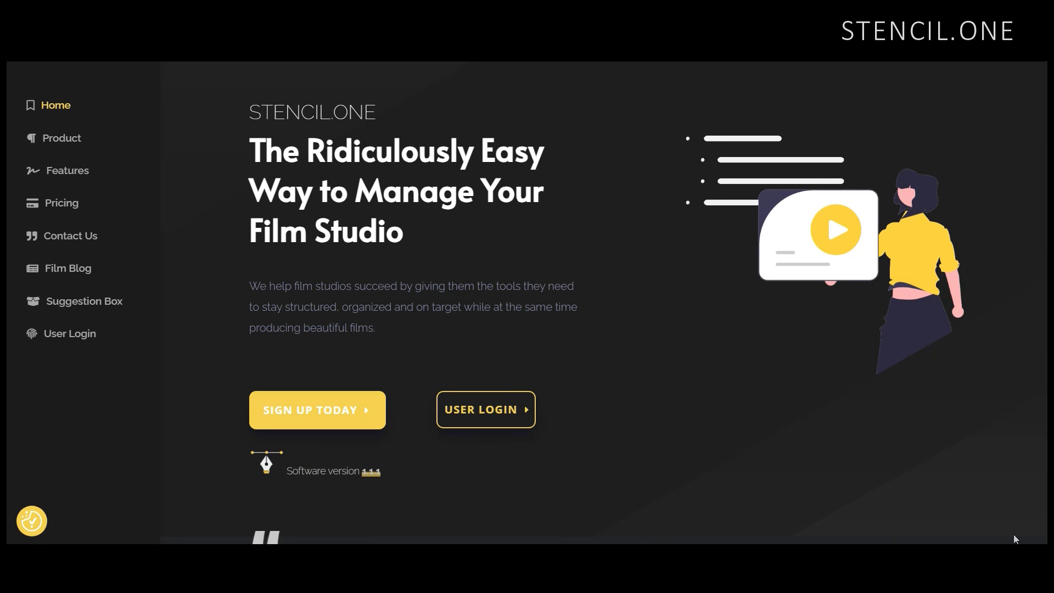